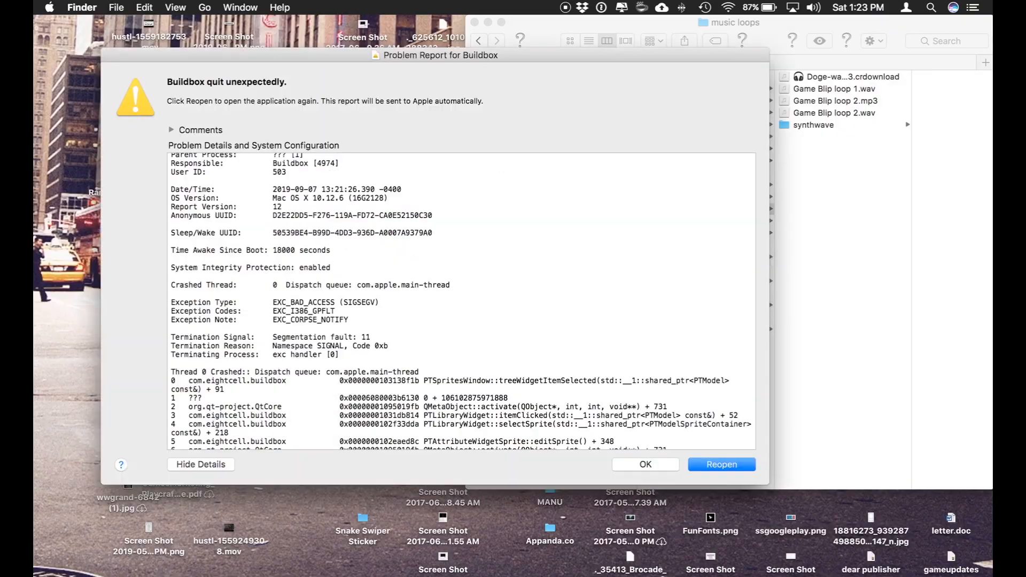
Reopen Buildbox from the 'quit unexpectedly' crash report.
click(720, 464)
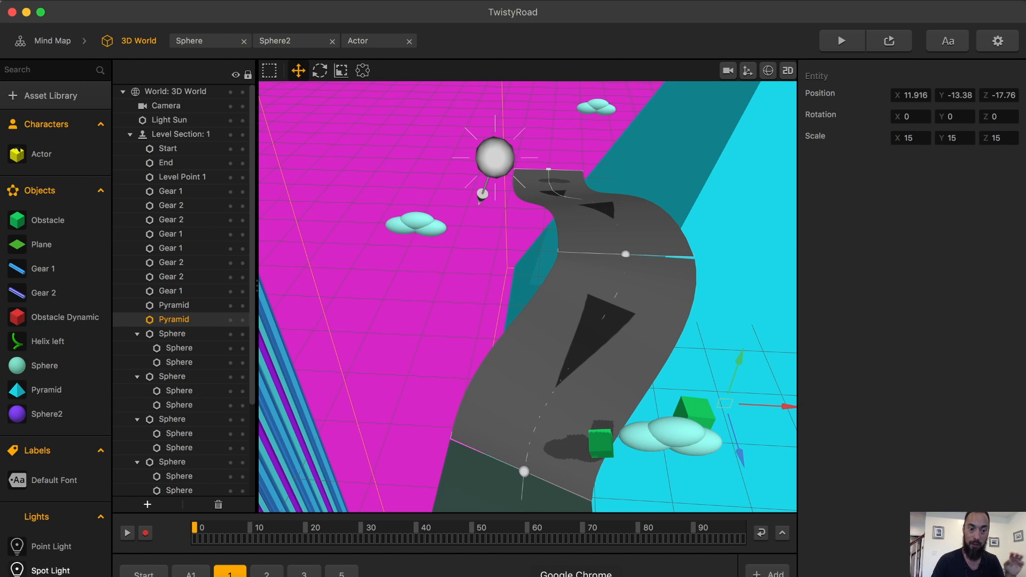
Show the recent projects list with TwistyRoad.bbdoc on the New Game screen.
click(177, 488)
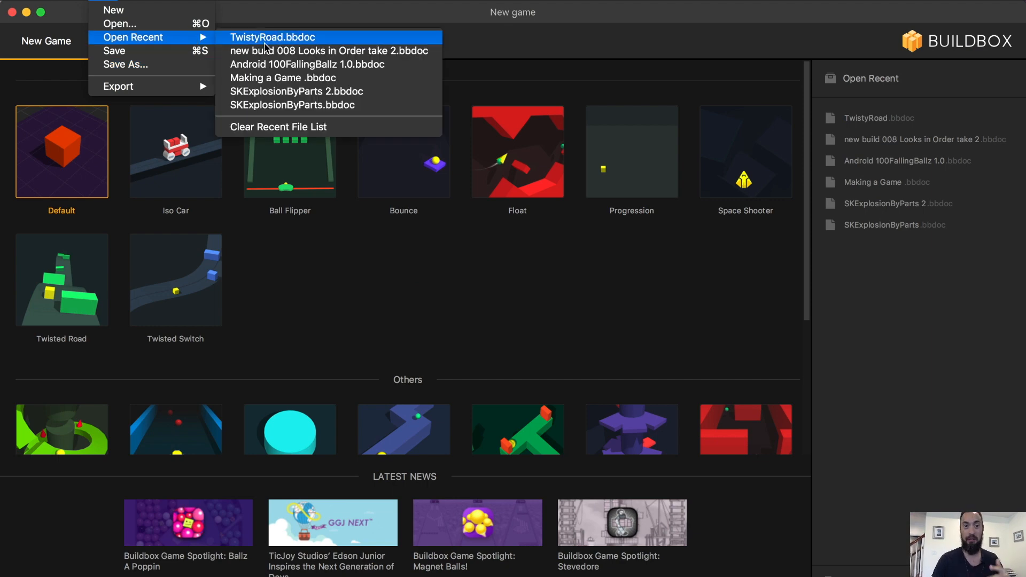
Open TwistyRoad.bbdoc, select a sphere in the Sphere group and switch to level section 2.
click(273, 36)
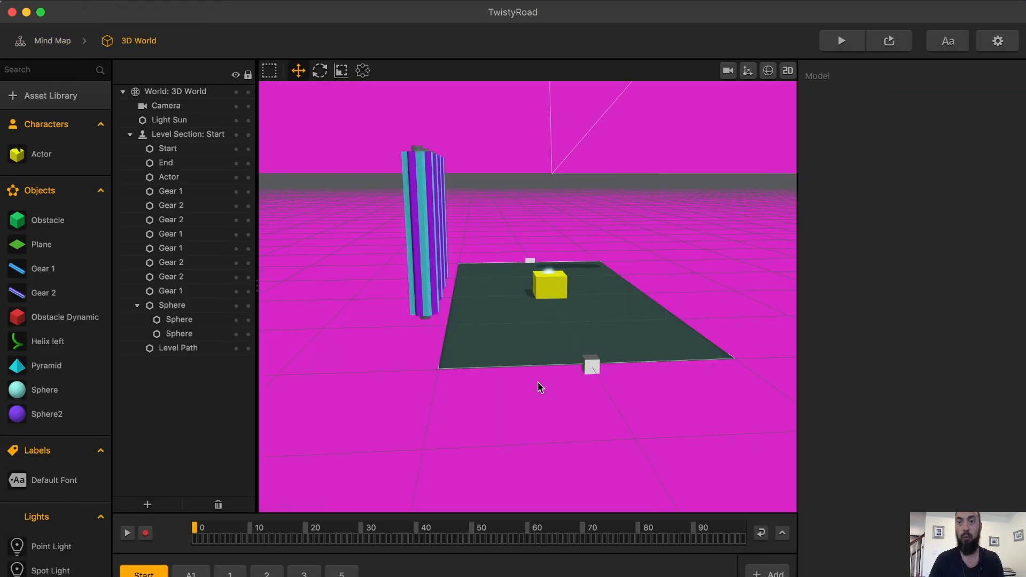
click(179, 319)
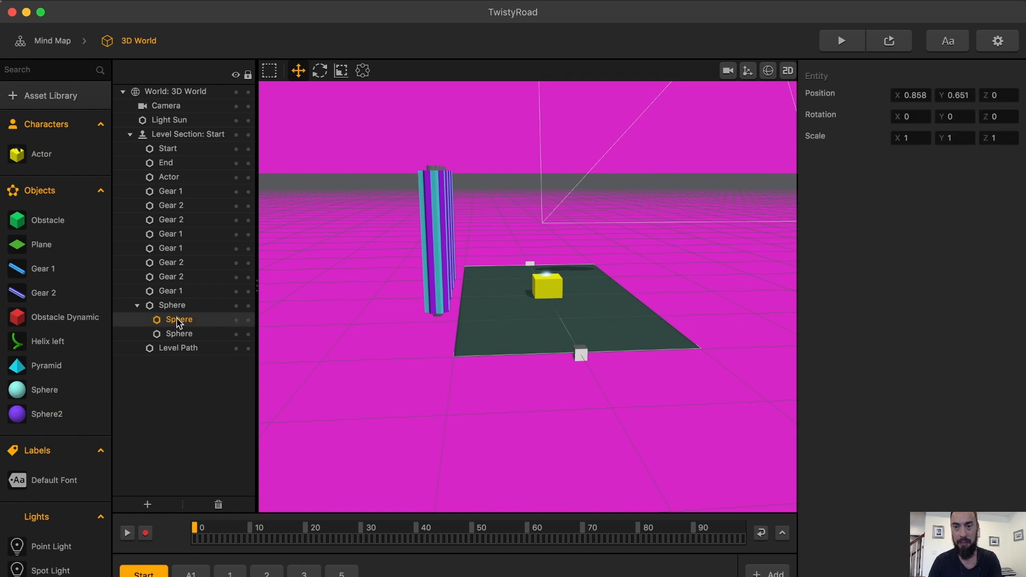
click(266, 573)
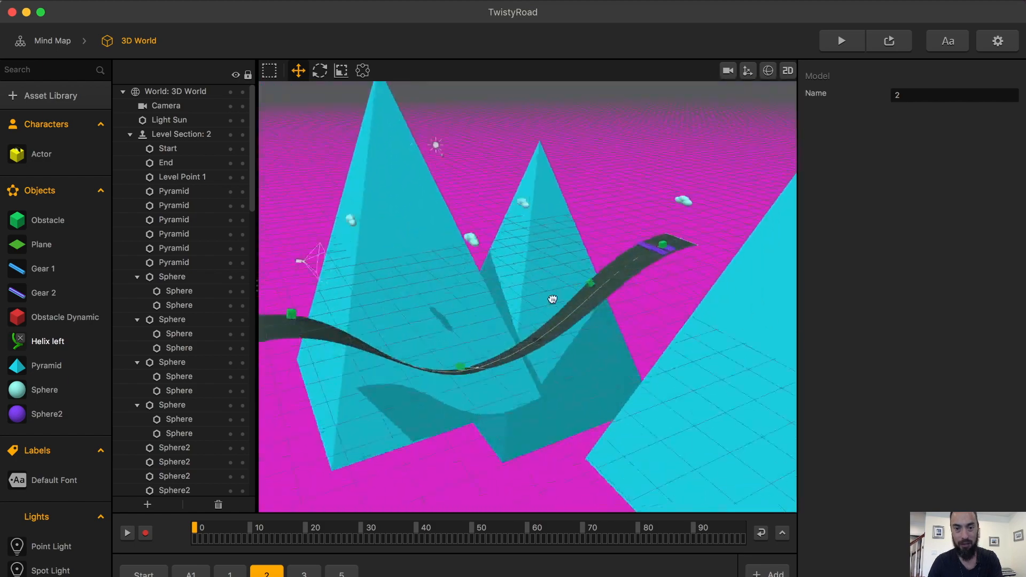
Orbit down toward the road, select the larger cloud and move along the timeline.
drag(551, 299, 644, 284)
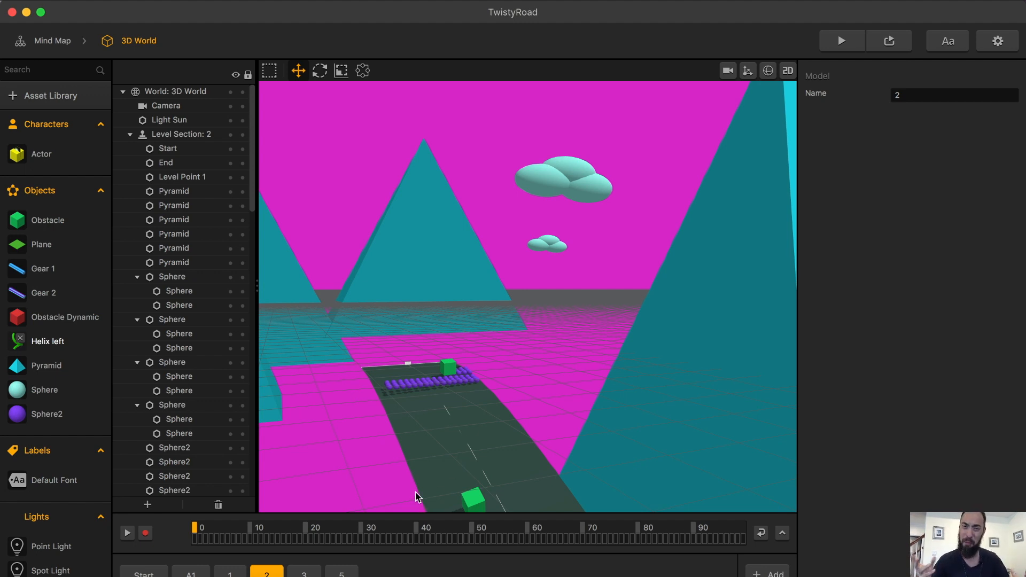
mouse_move(581, 205)
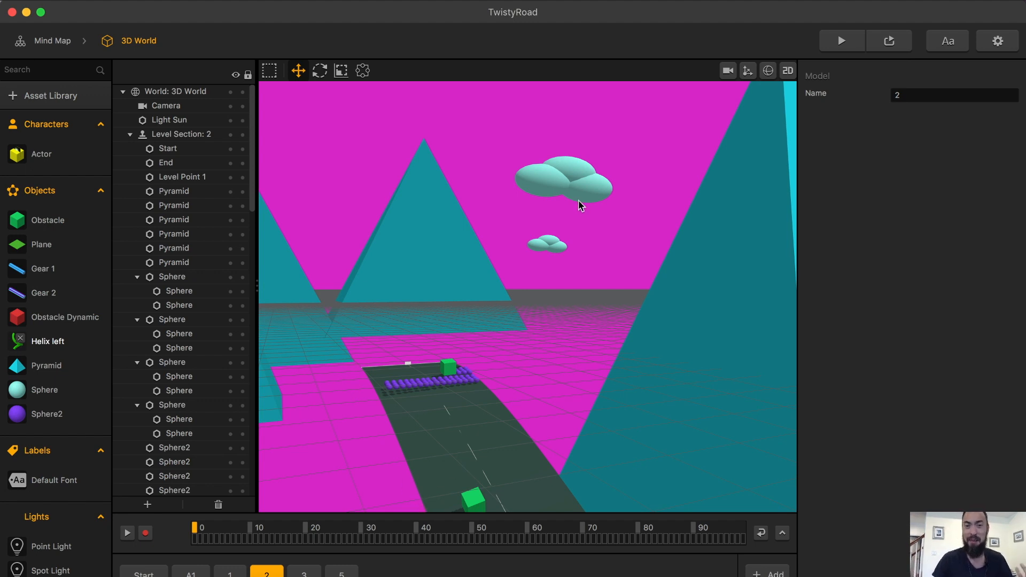
click(560, 180)
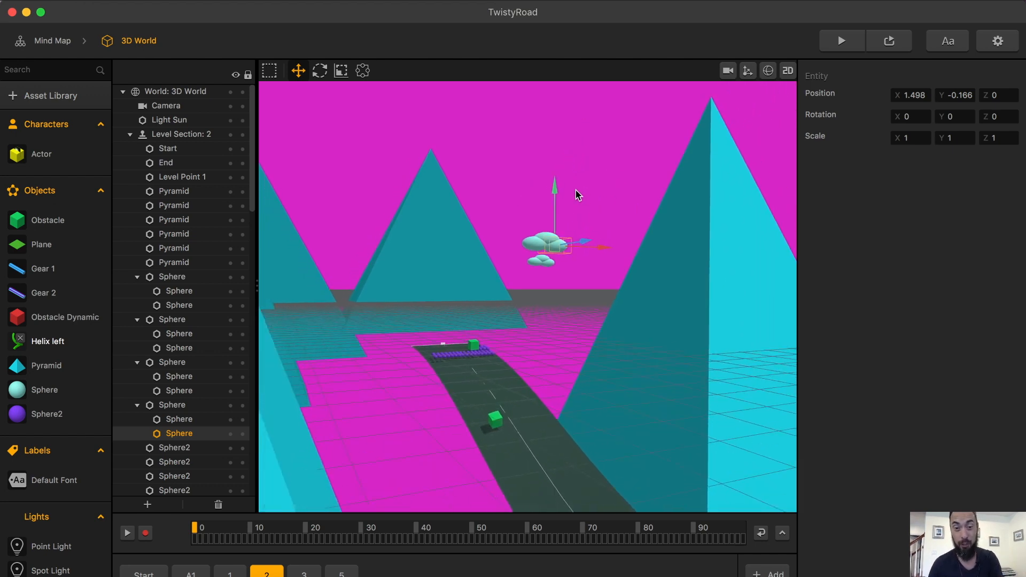
mouse_move(574, 197)
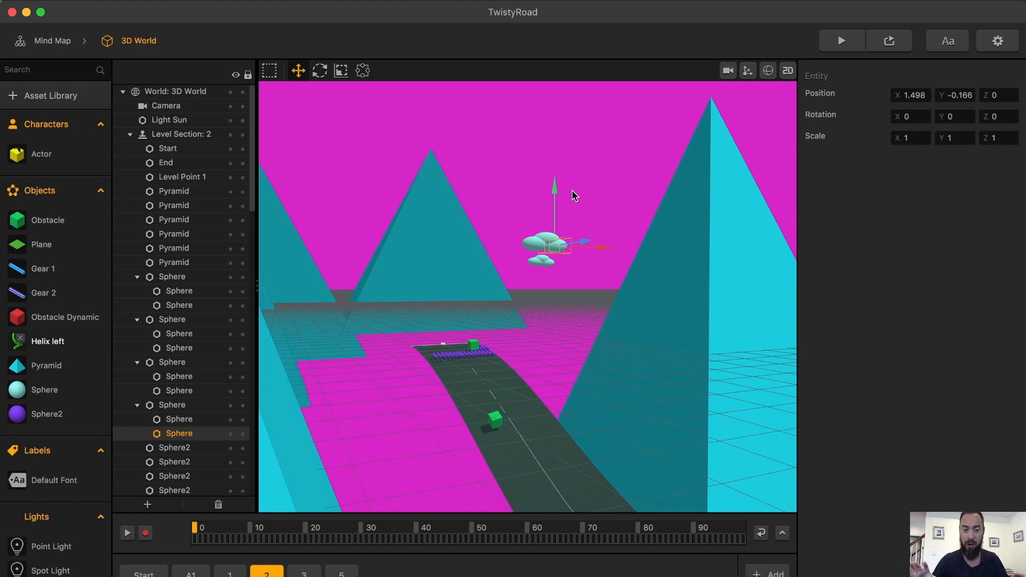
click(341, 573)
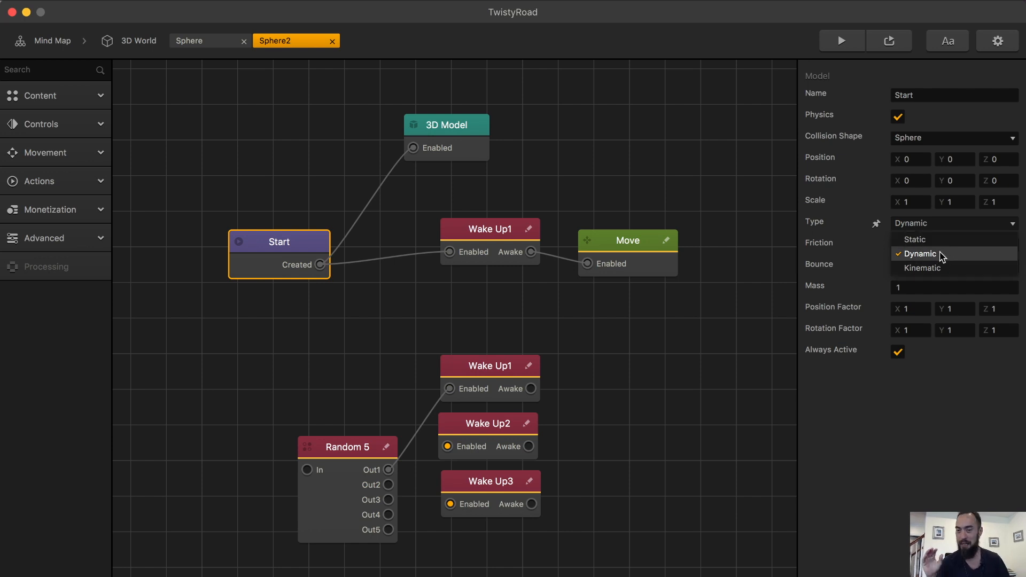
Set Sphere2's physics body Type to Dynamic and preview the level.
click(378, 40)
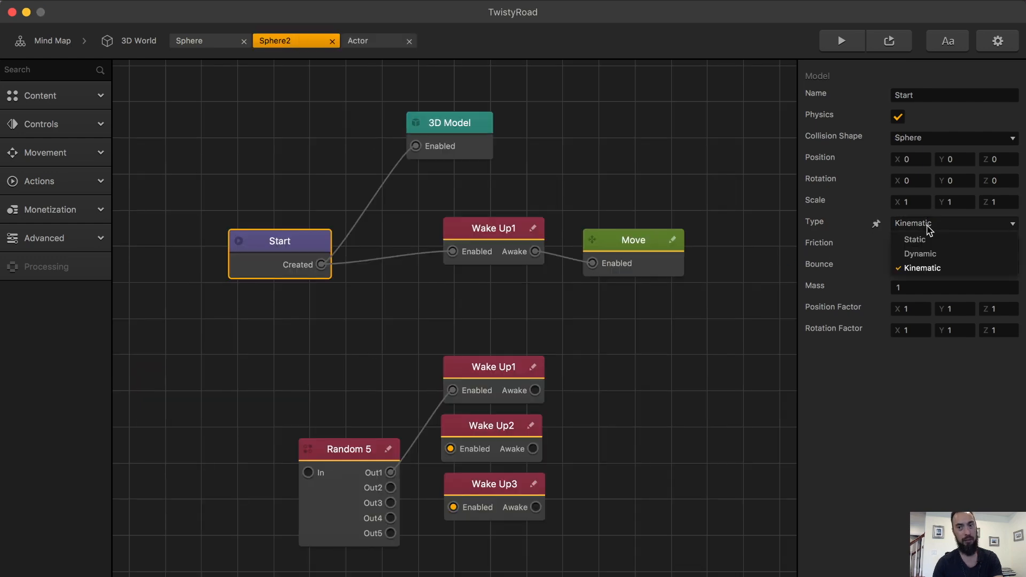
click(920, 255)
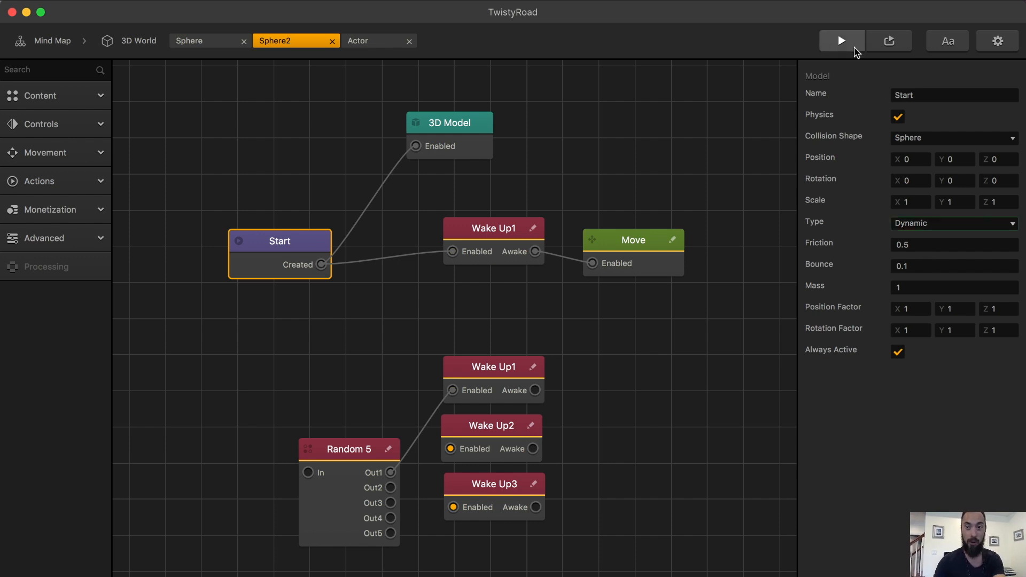
click(841, 40)
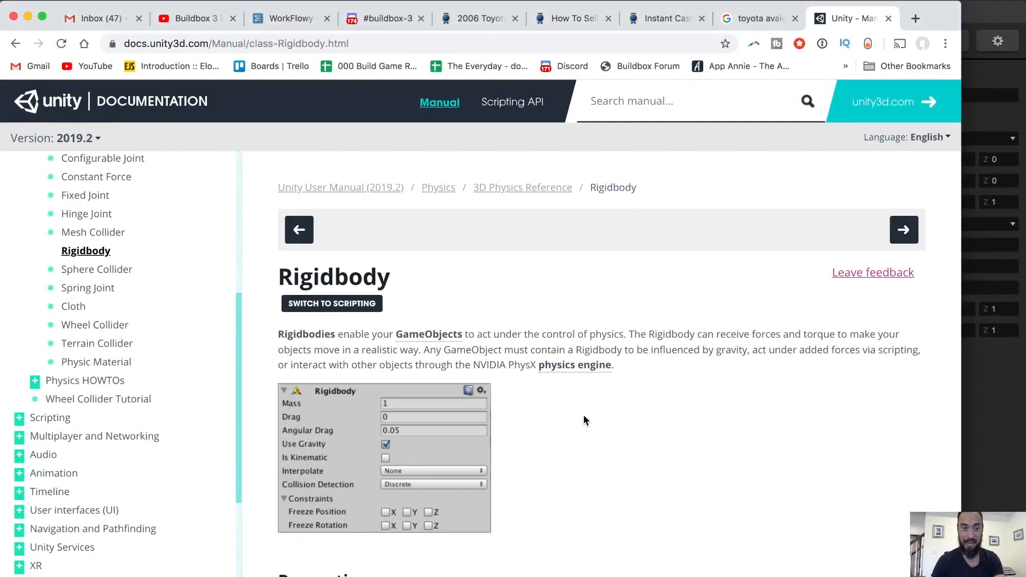
Scroll through the Unity Rigidbody manual page on physics-controlled objects.
scroll(down, 3)
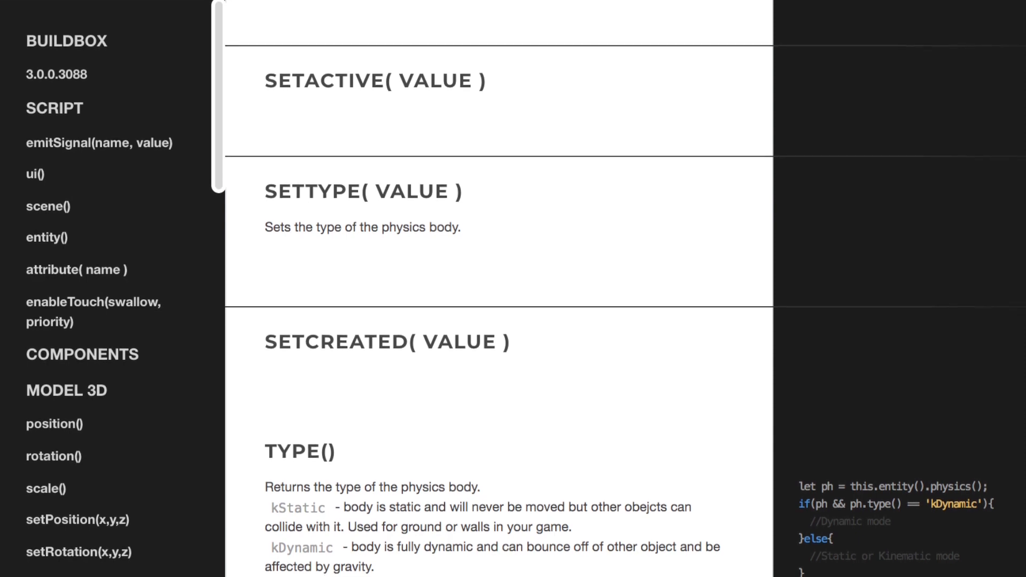
Scroll the Buildbox scripting docs to the TYPE() entry describing kStatic, kDynamic and kKinematic.
scroll(down, 3)
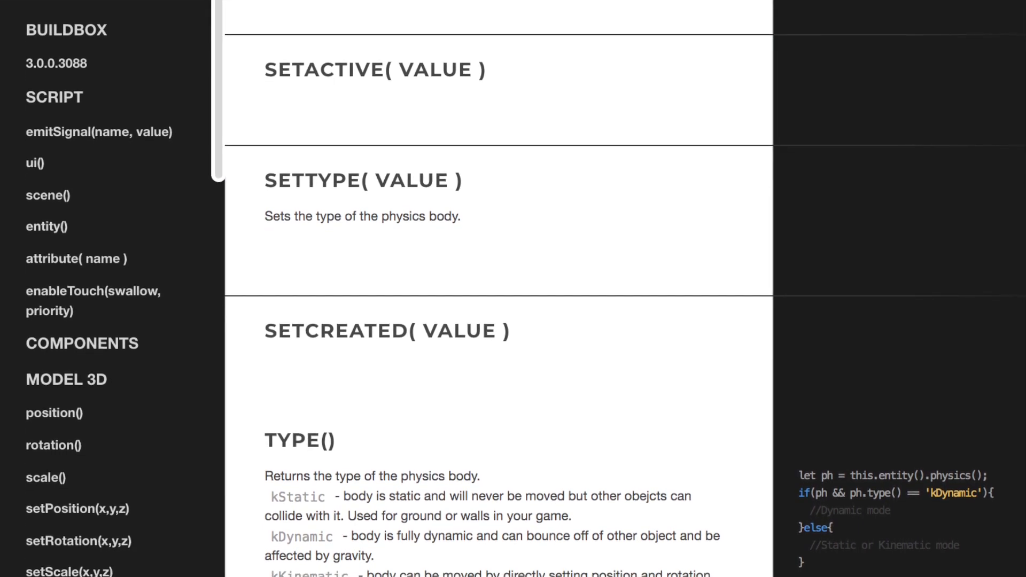
scroll(down, 3)
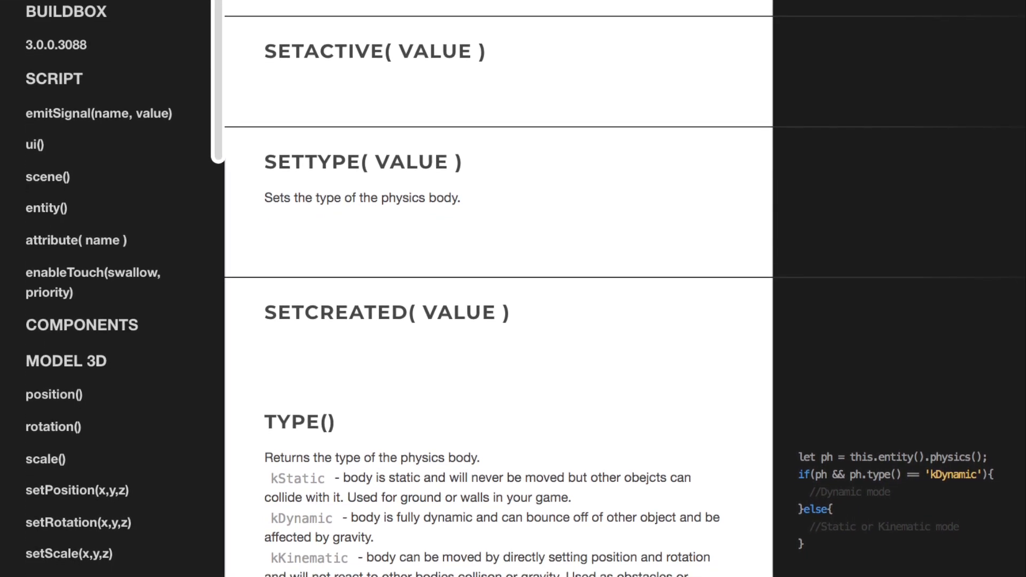
scroll(down, 3)
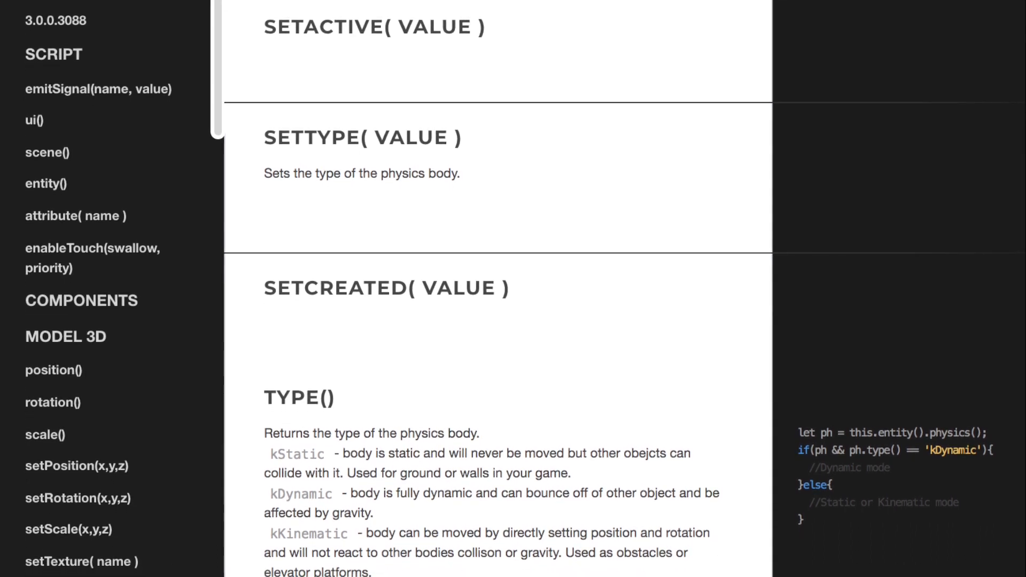
scroll(down, 3)
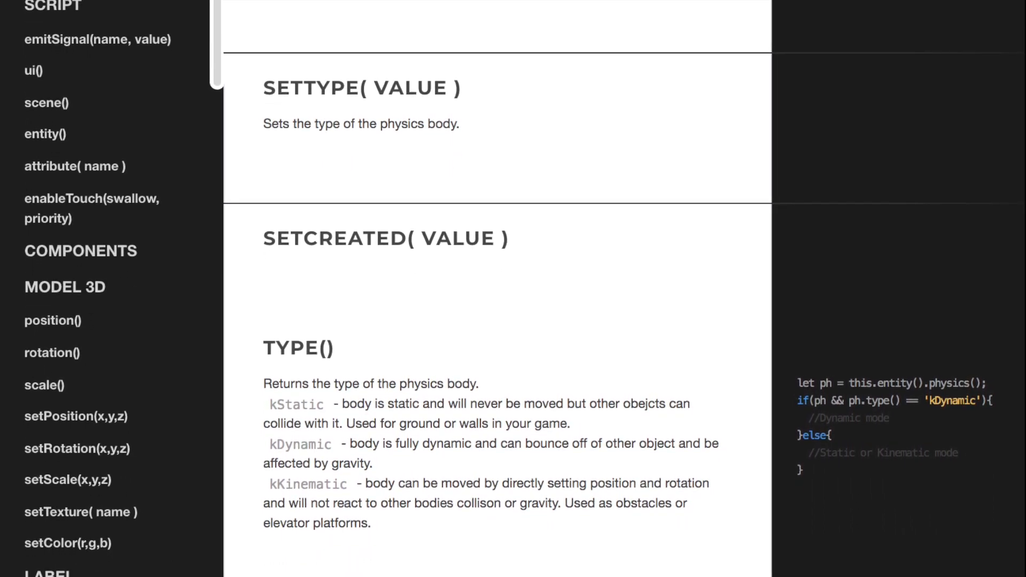
scroll(down, 3)
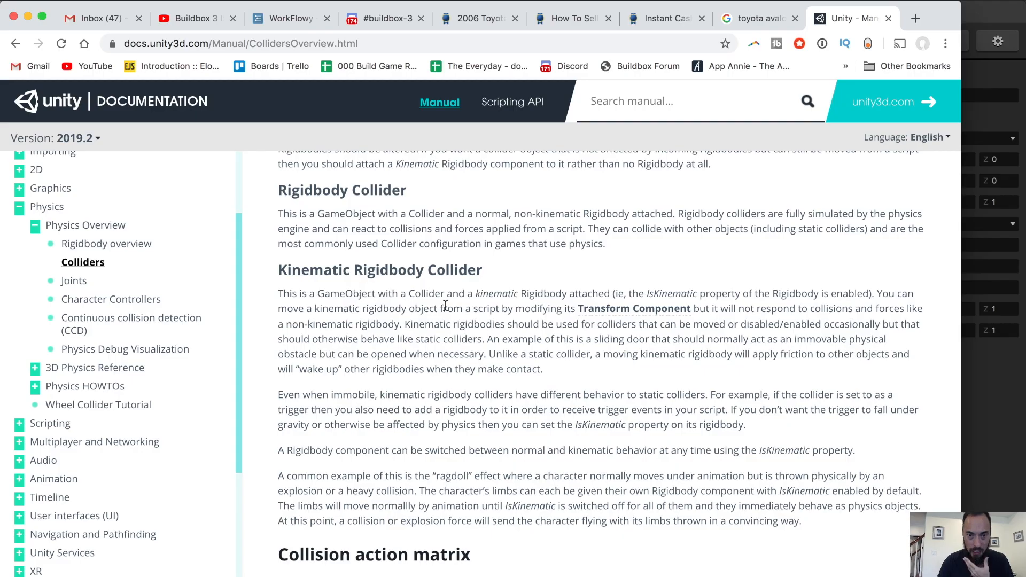
scroll(down, 3)
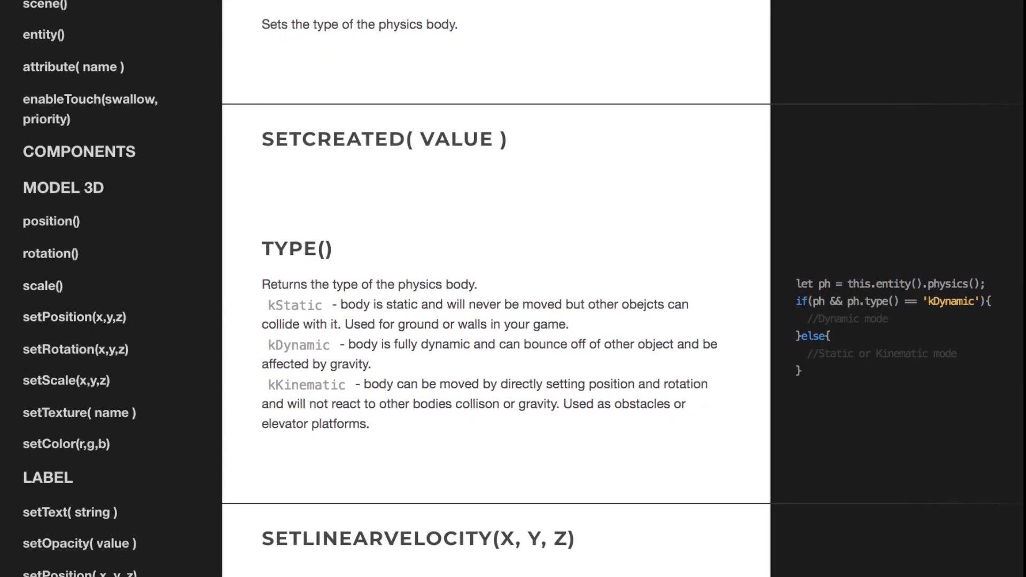
Scroll back slightly to the TYPE() description of the three body types.
scroll(down, 3)
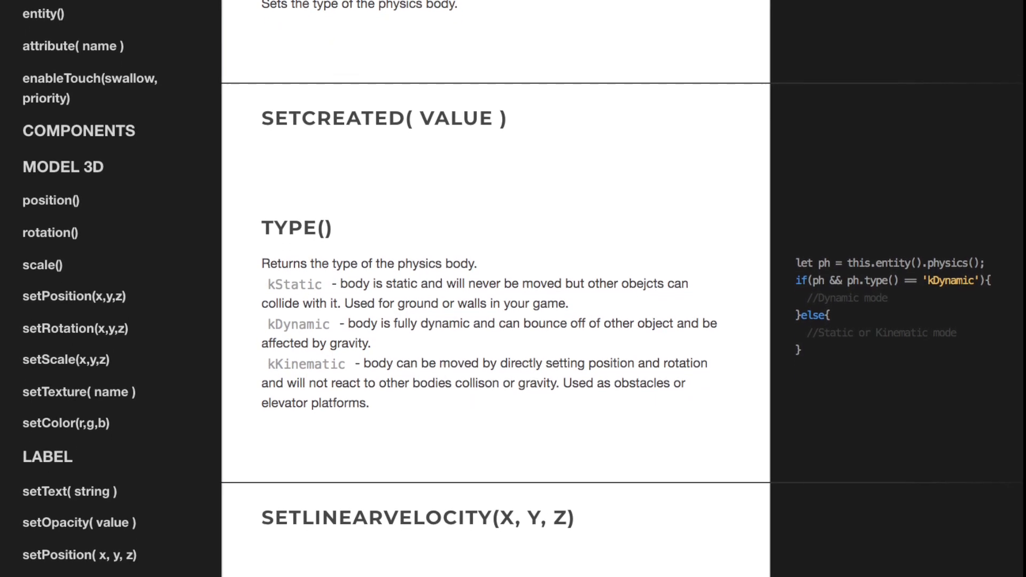
scroll(down, 3)
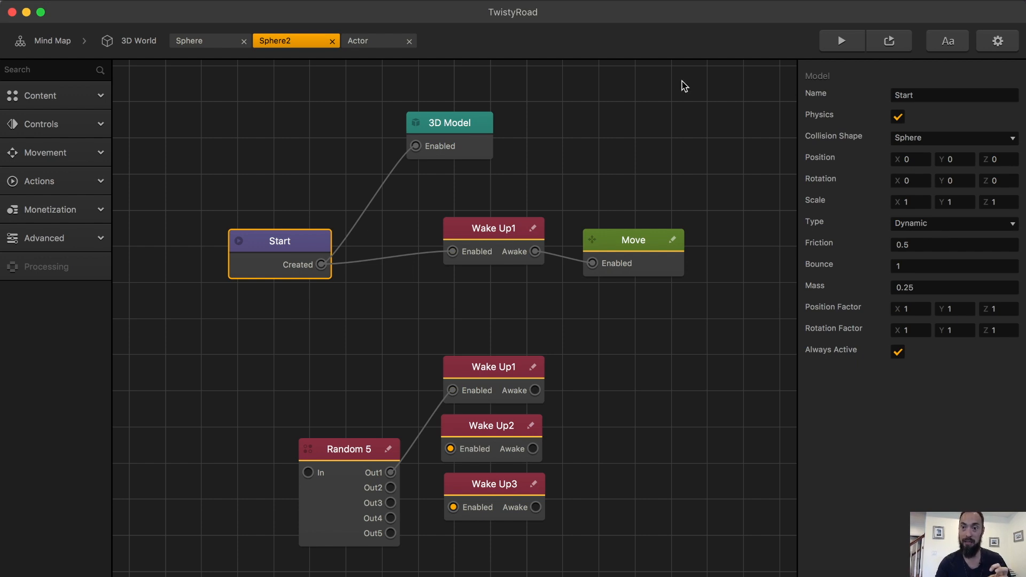
Inspect the Actor's kinematic physics node graph, then return to the 3D World scene.
click(358, 40)
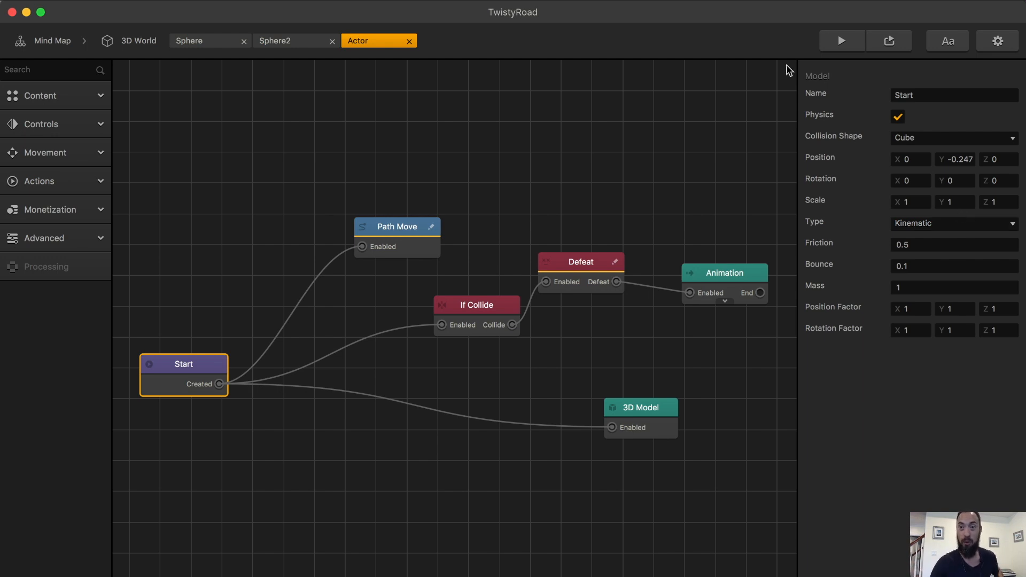
click(841, 40)
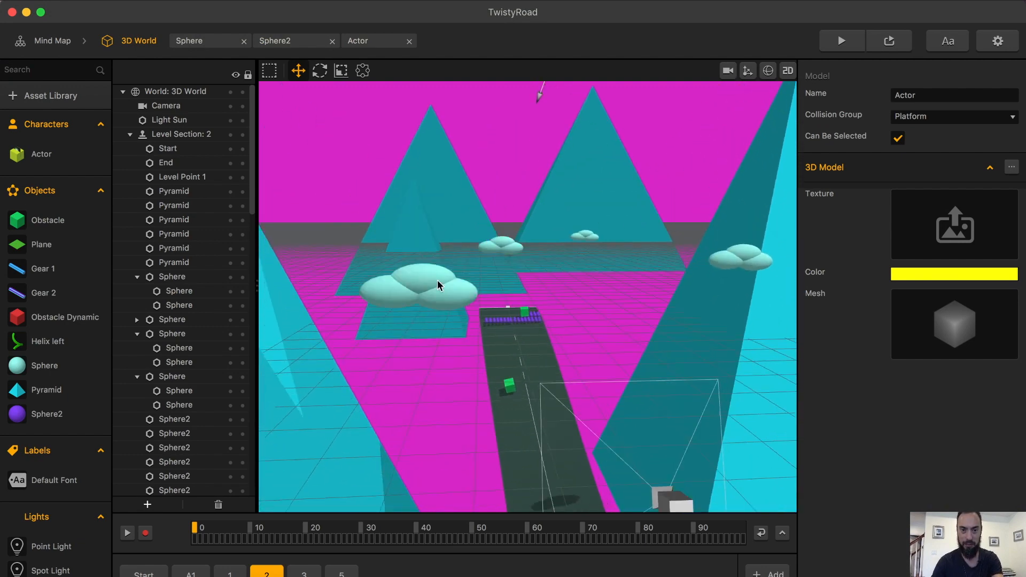
click(178, 334)
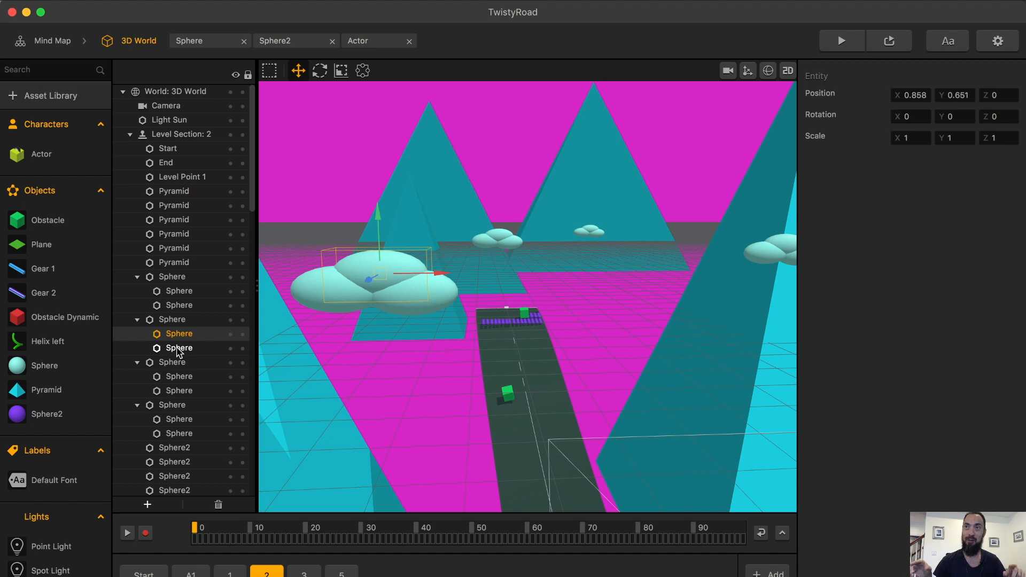
scroll(down, 3)
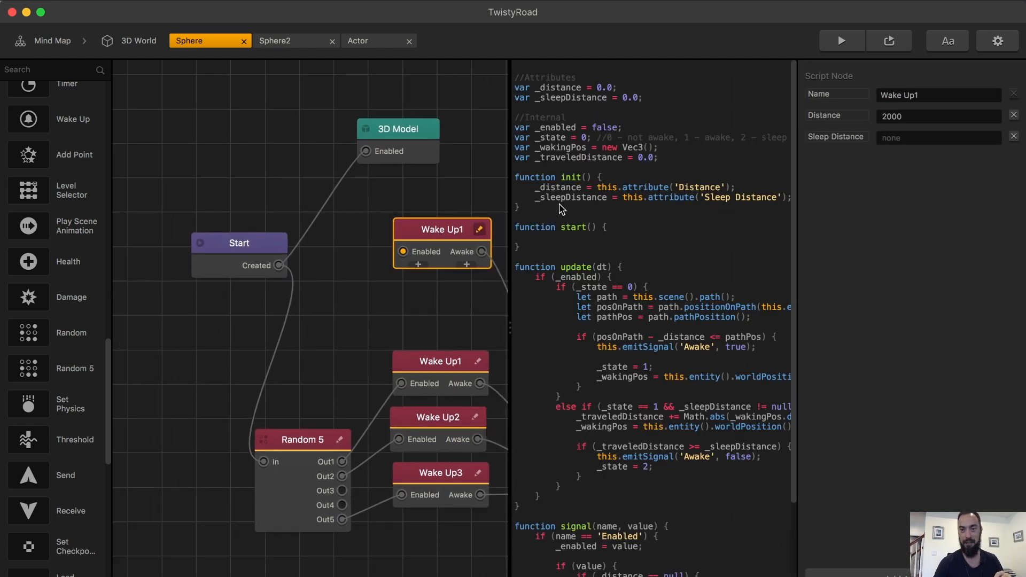
Read the Random 5 script and its 0.8 threshold for the Wake Up distance, then leave the level.
click(301, 439)
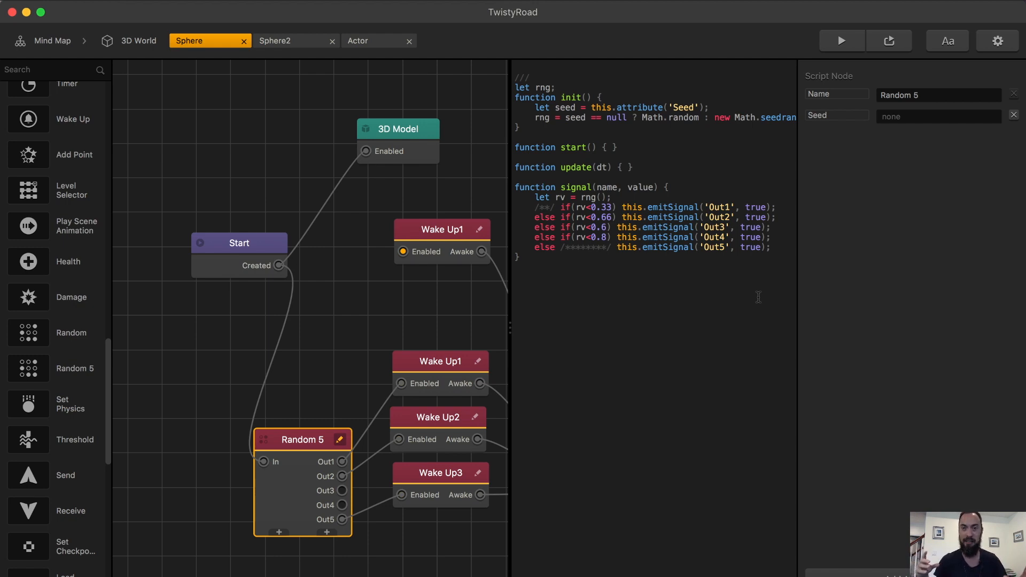
mouse_move(806, 287)
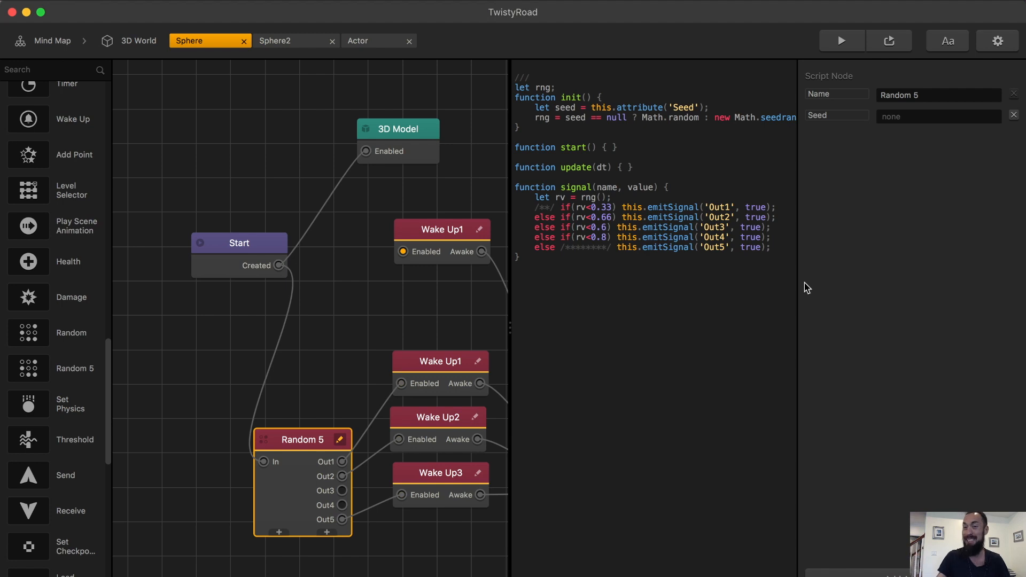
click(841, 39)
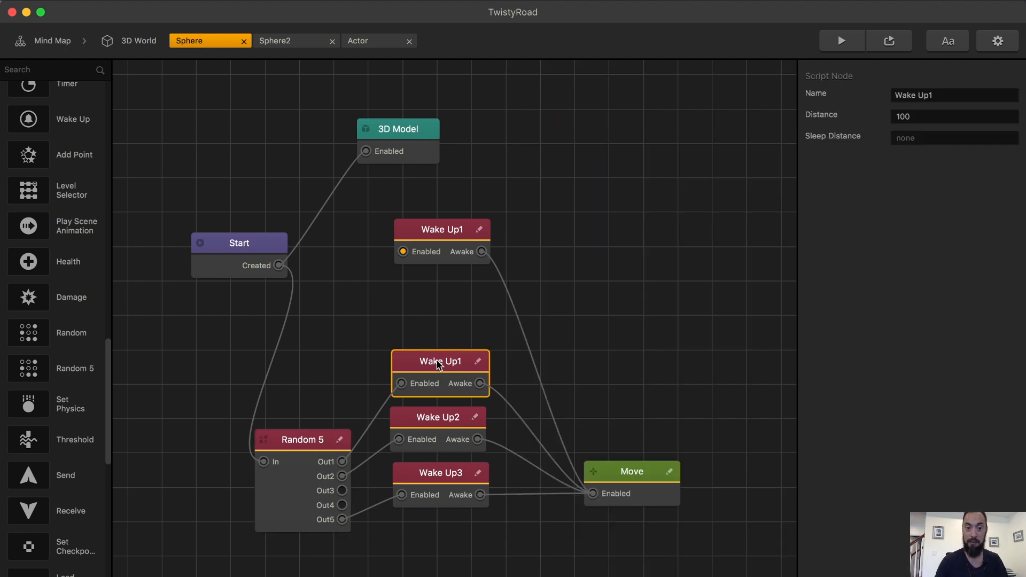
mouse_move(444, 515)
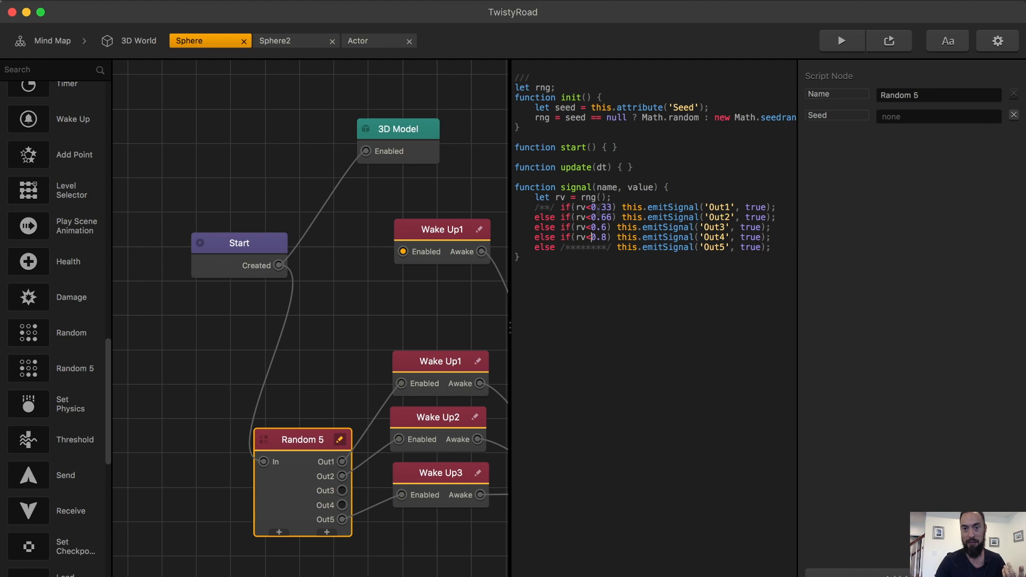
double_click(594, 206)
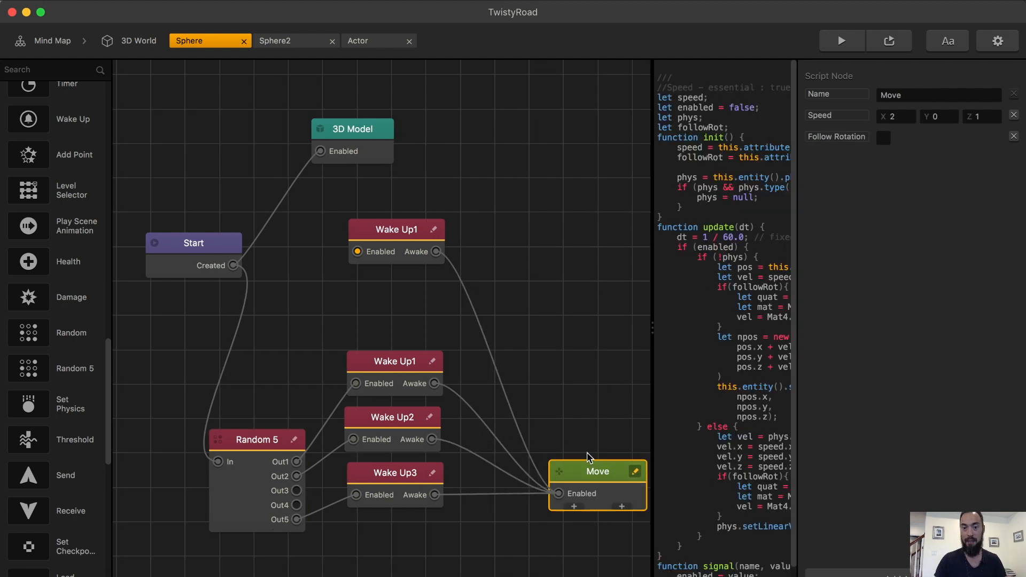
mouse_move(592, 451)
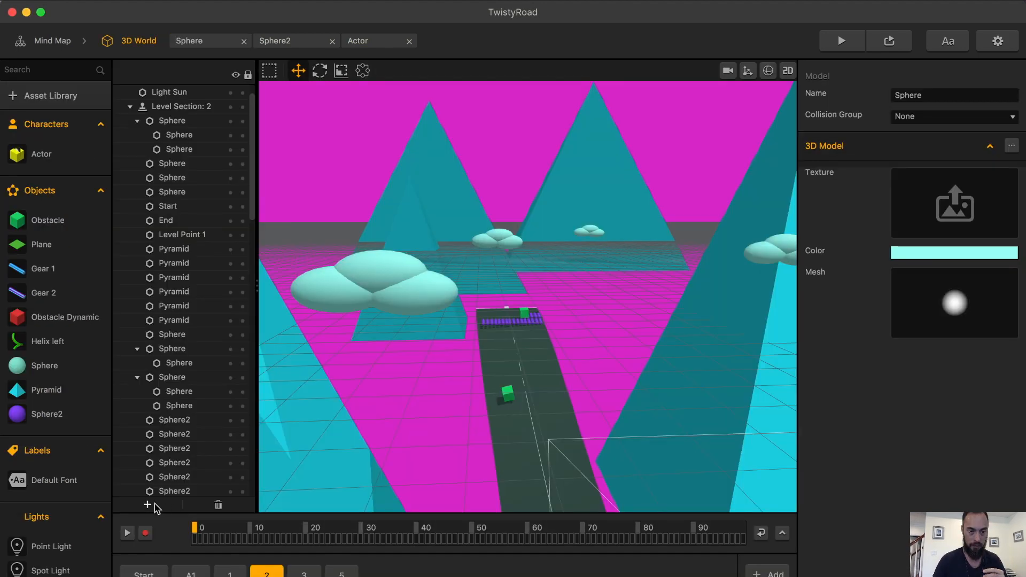
click(146, 505)
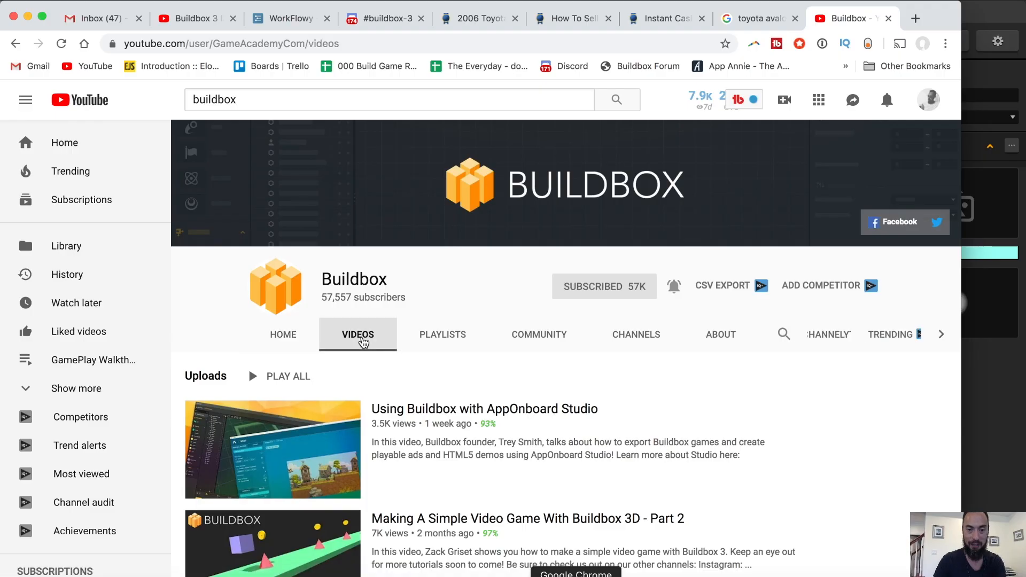
Scroll the Buildbox channel's videos down to the Game Path And Path Points tutorials.
scroll(down, 3)
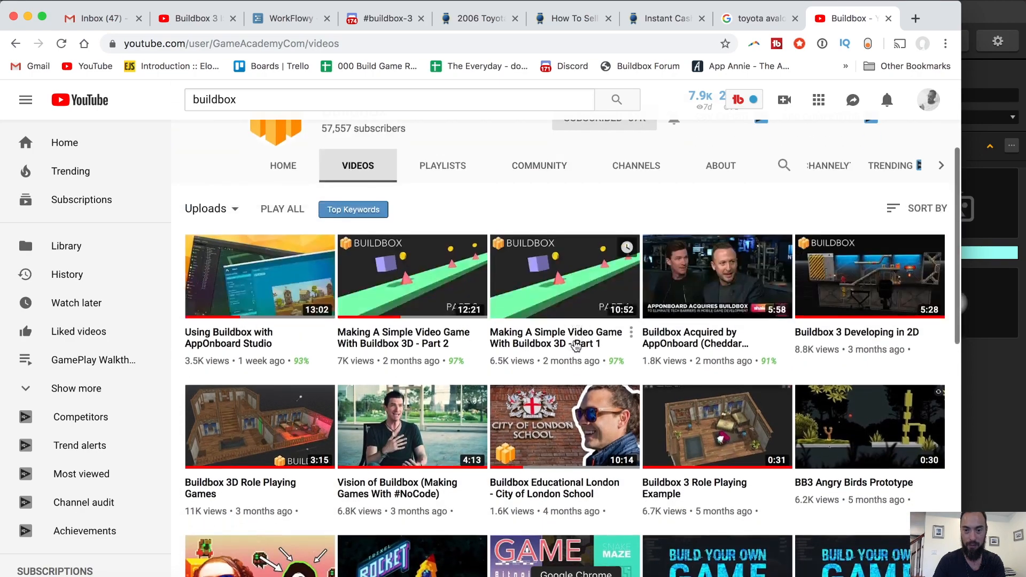
scroll(down, 3)
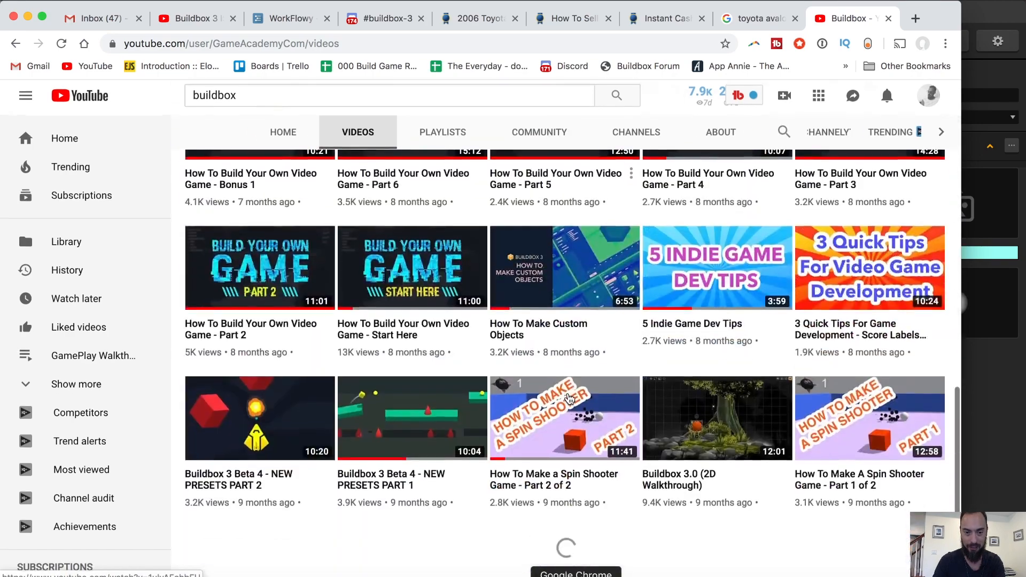
scroll(down, 3)
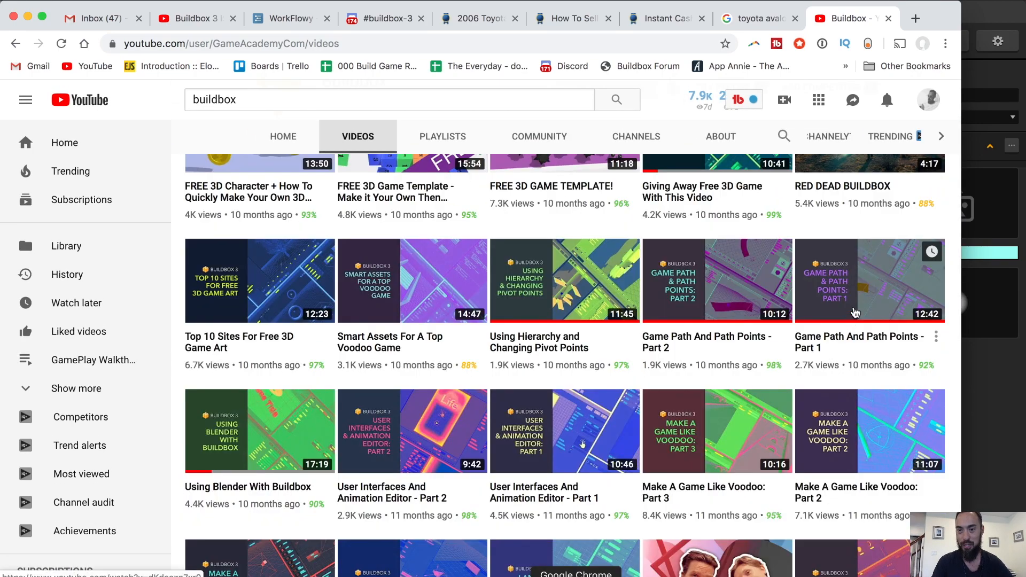
mouse_move(711, 293)
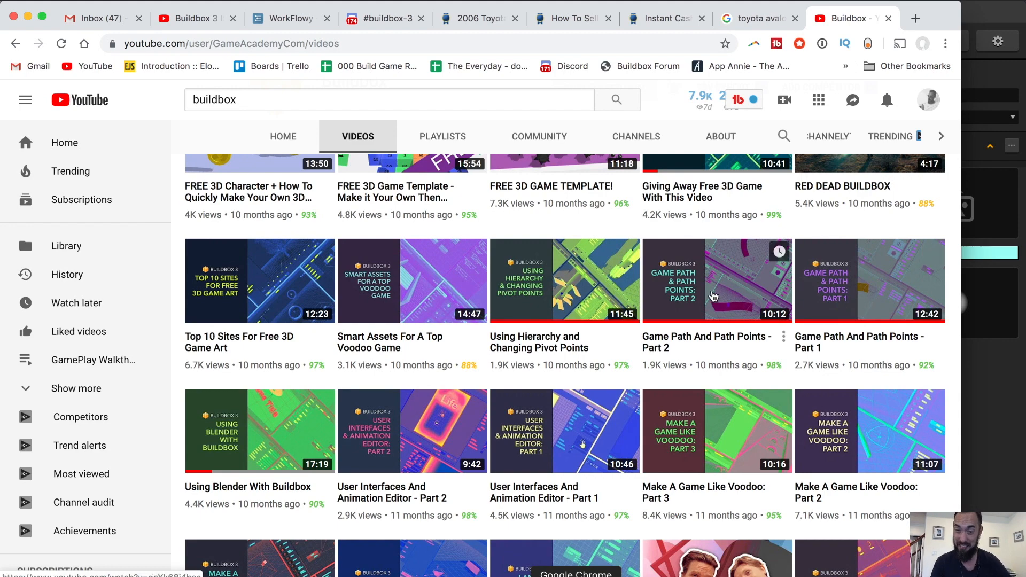
View the Start, 1 and 3 level sections showing the twisting road, clouds and pyramids.
click(844, 18)
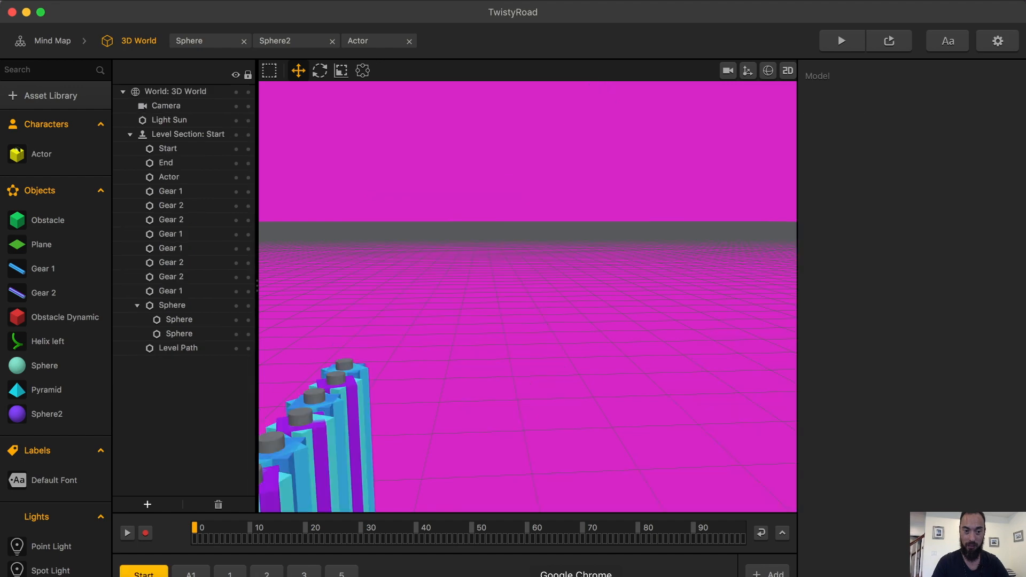
click(230, 573)
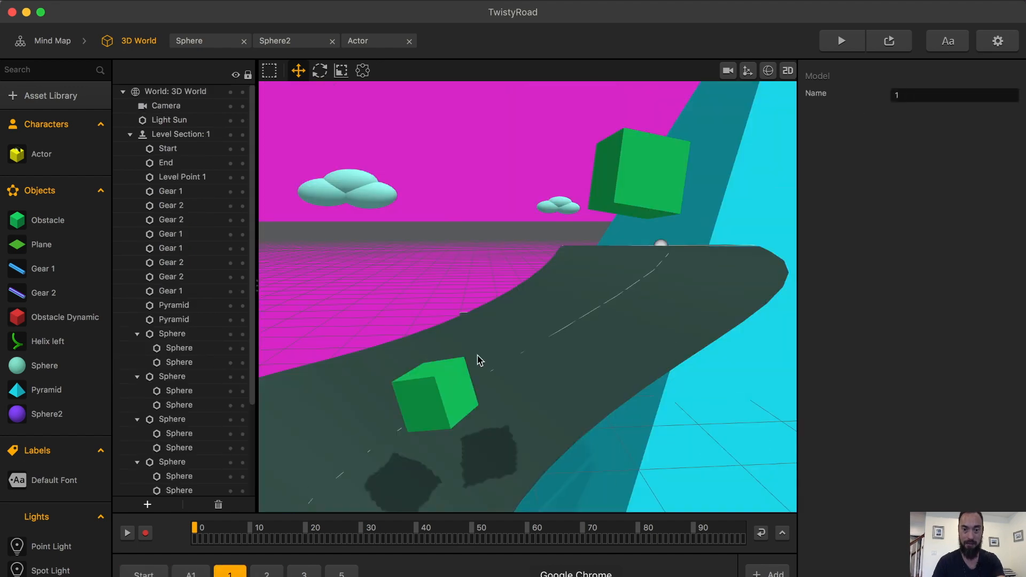
click(303, 574)
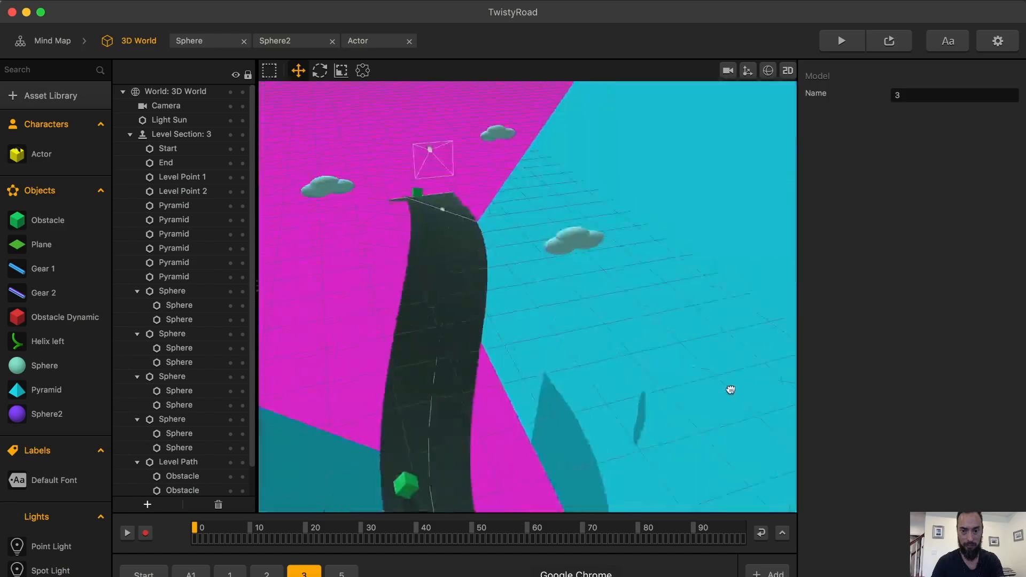
click(136, 557)
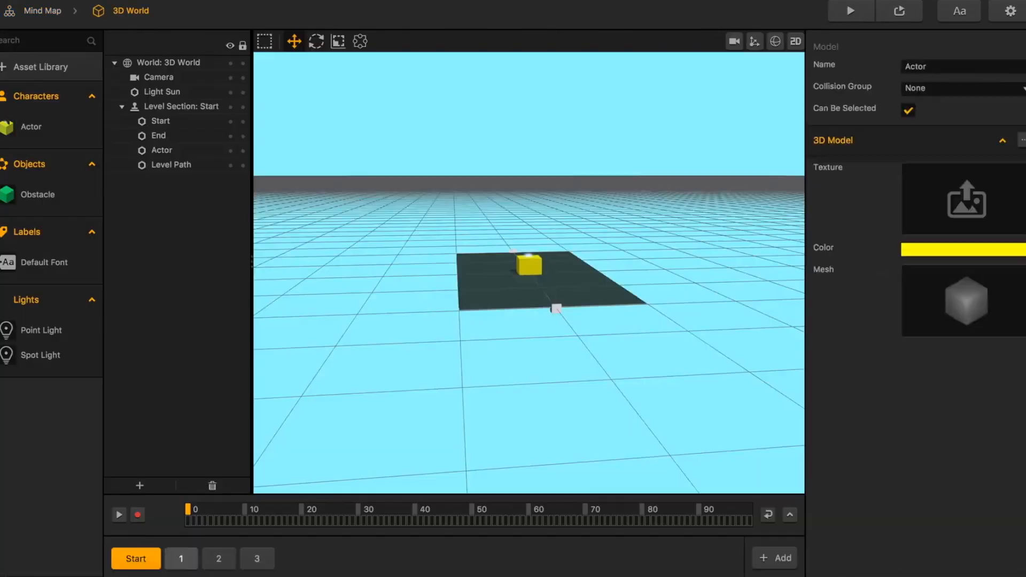
Select the Level Path in the outliner to show its settings.
click(171, 164)
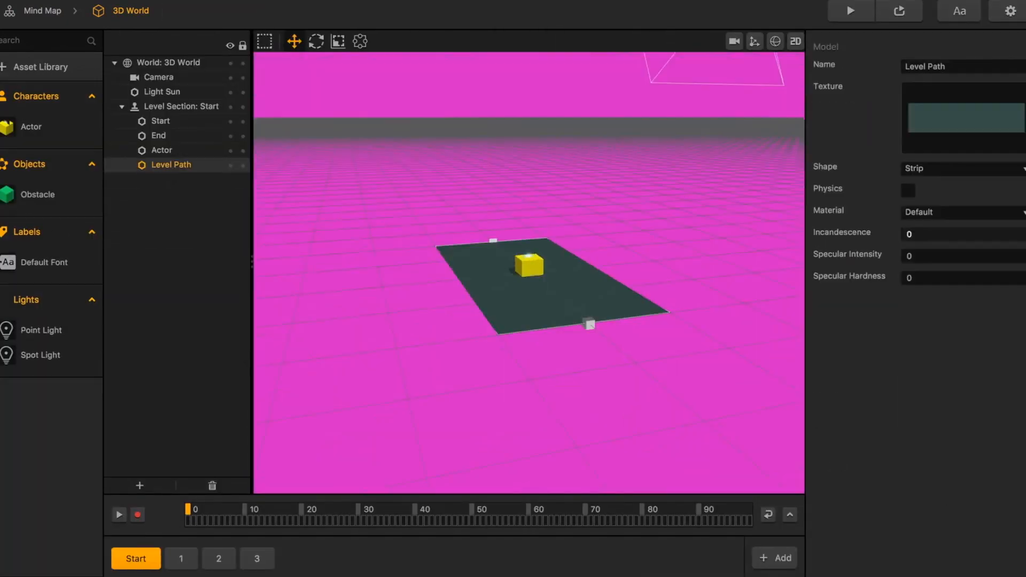